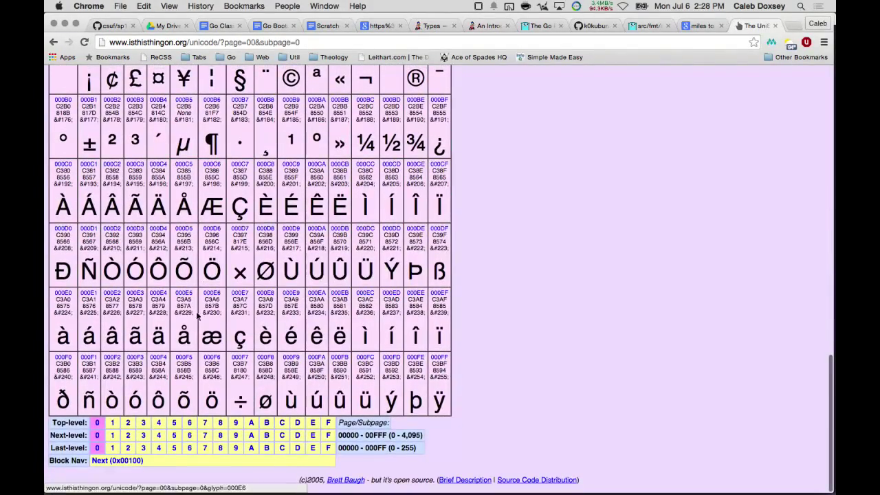
mouse_move(184, 323)
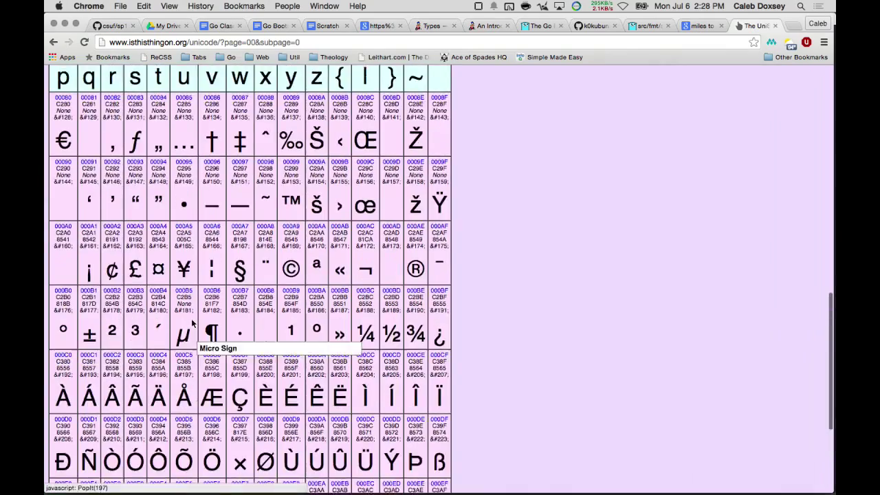
scroll("up", 3)
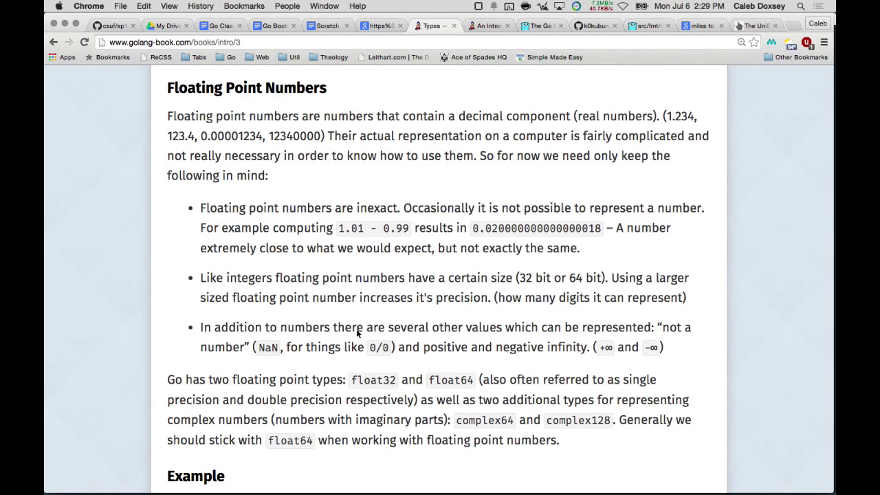
scroll("down", 3)
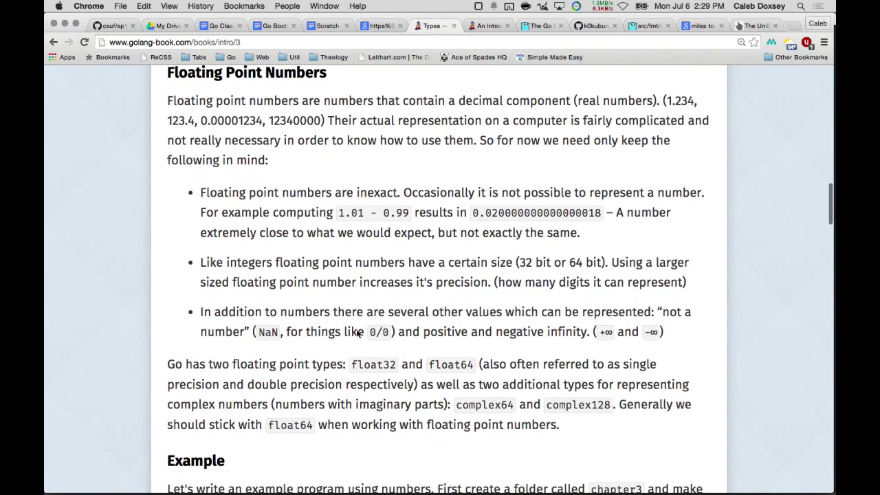
scroll("down", 3)
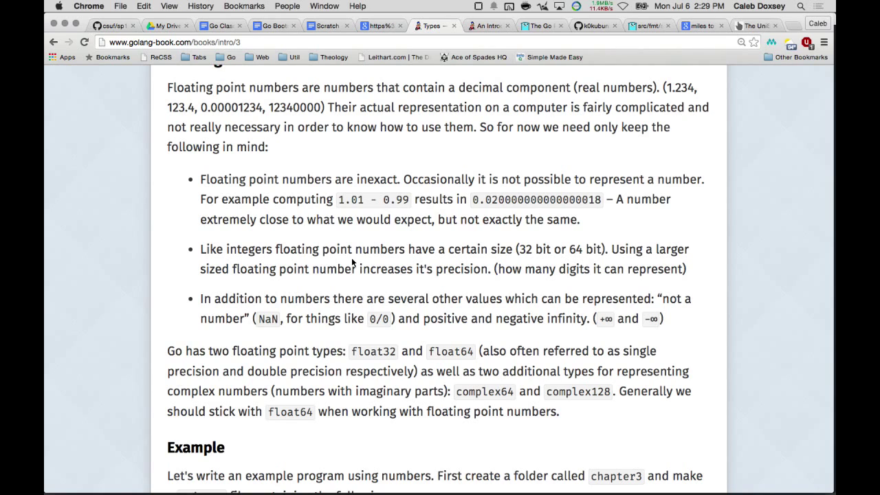